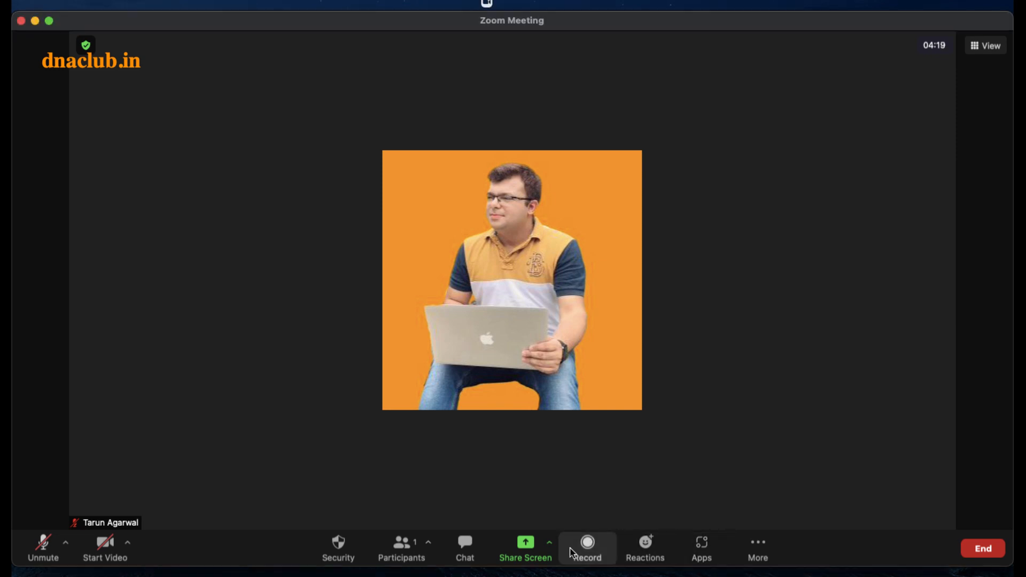
mouse_move(605, 437)
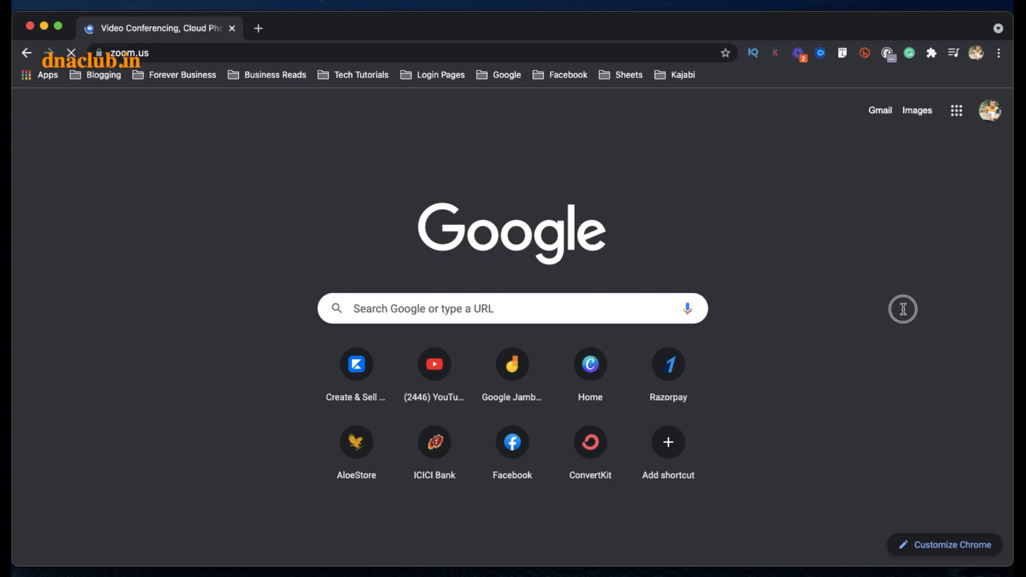
Sign in to the Zoom account on zoom.us with email and password, staying signed in.
click(123, 52)
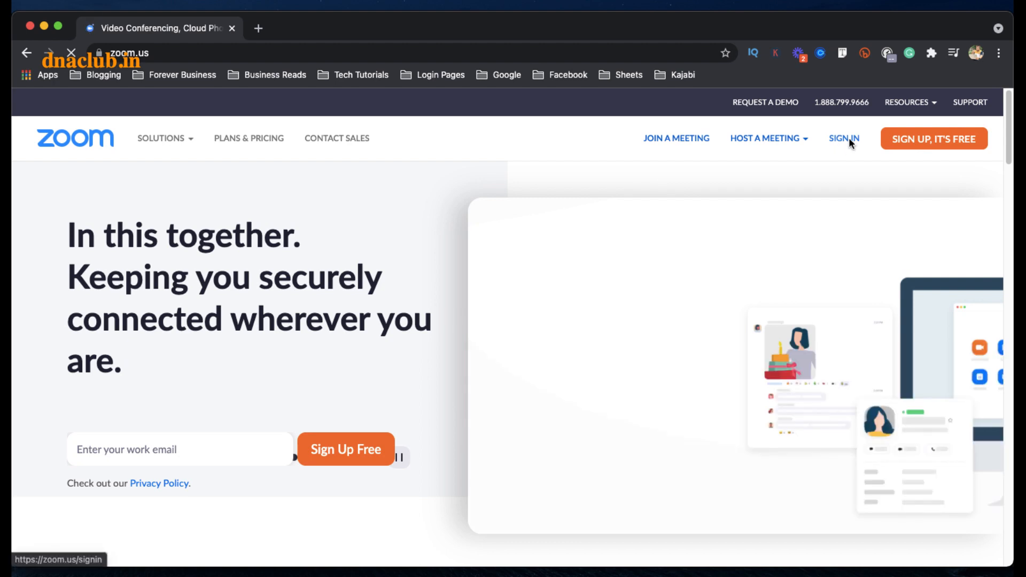
click(847, 139)
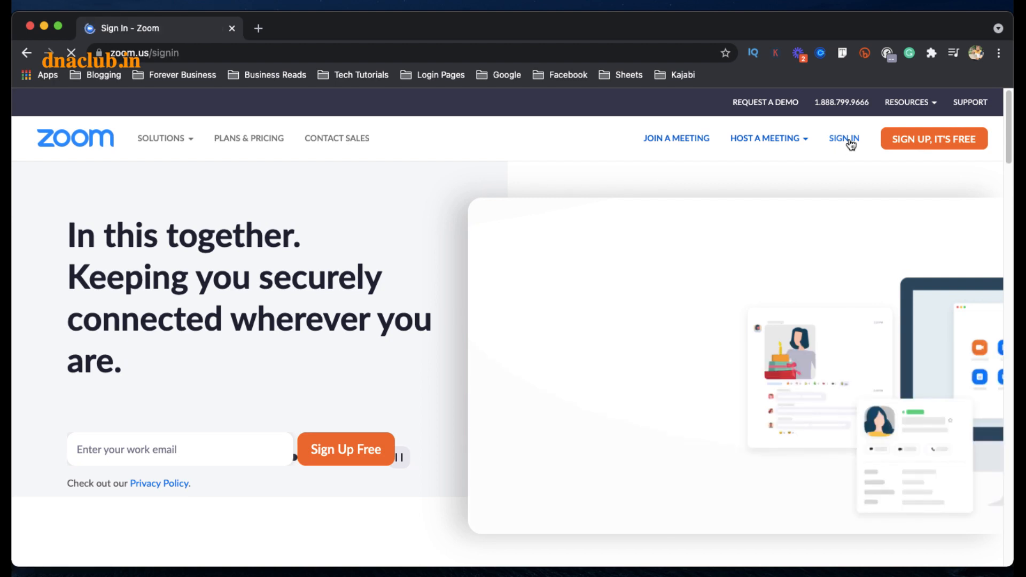
click(845, 139)
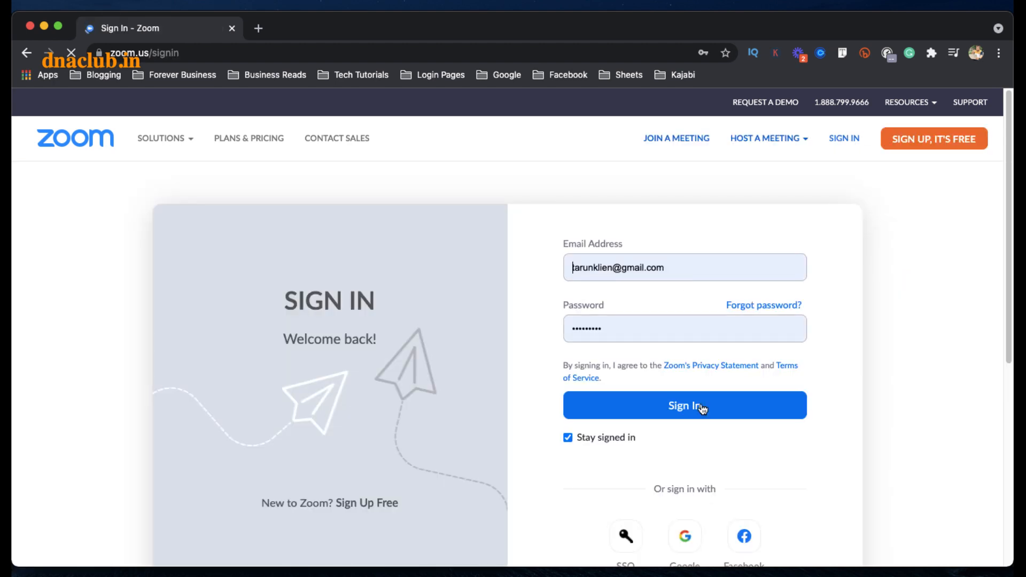
click(685, 406)
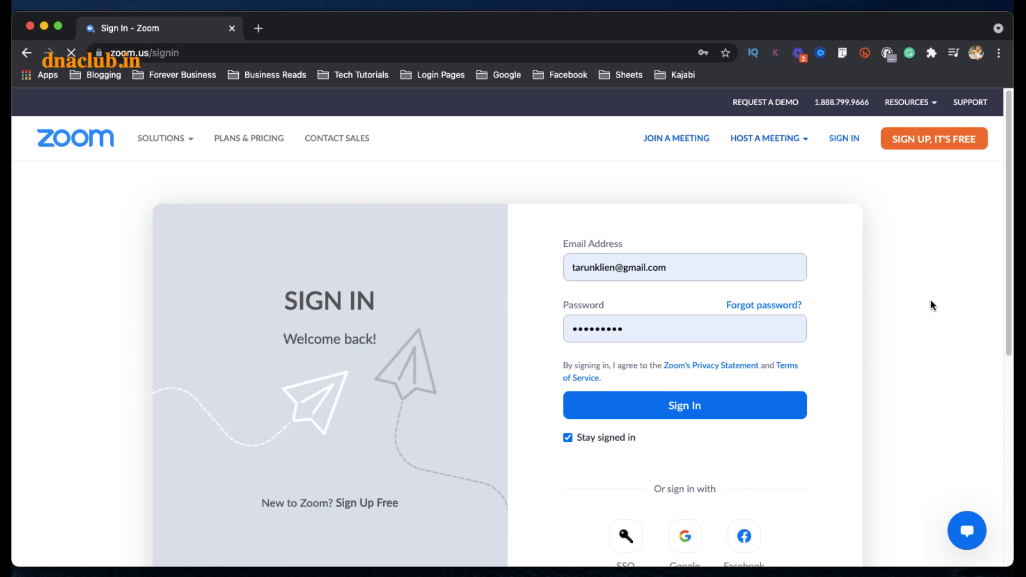
mouse_move(254, 274)
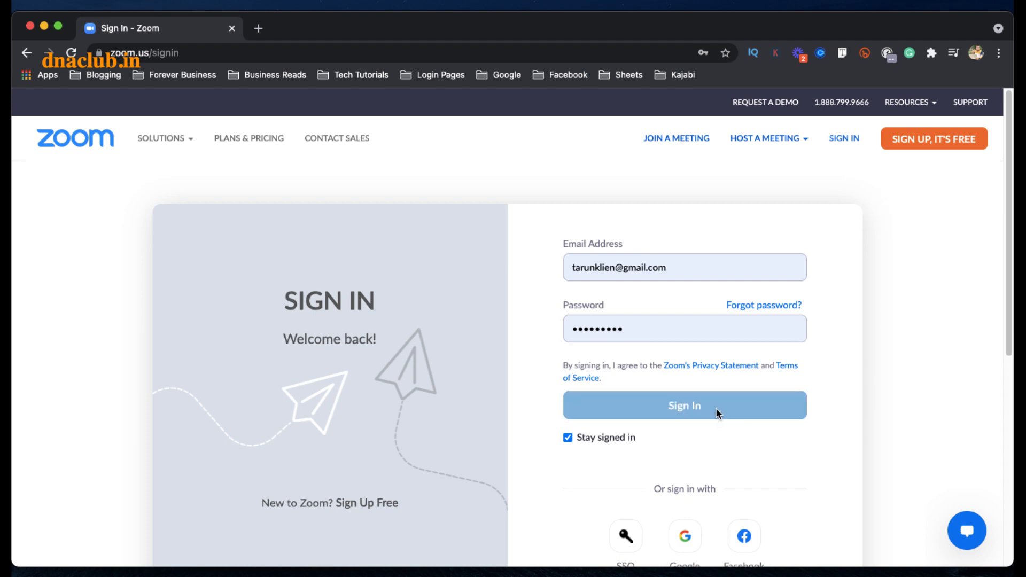
click(685, 405)
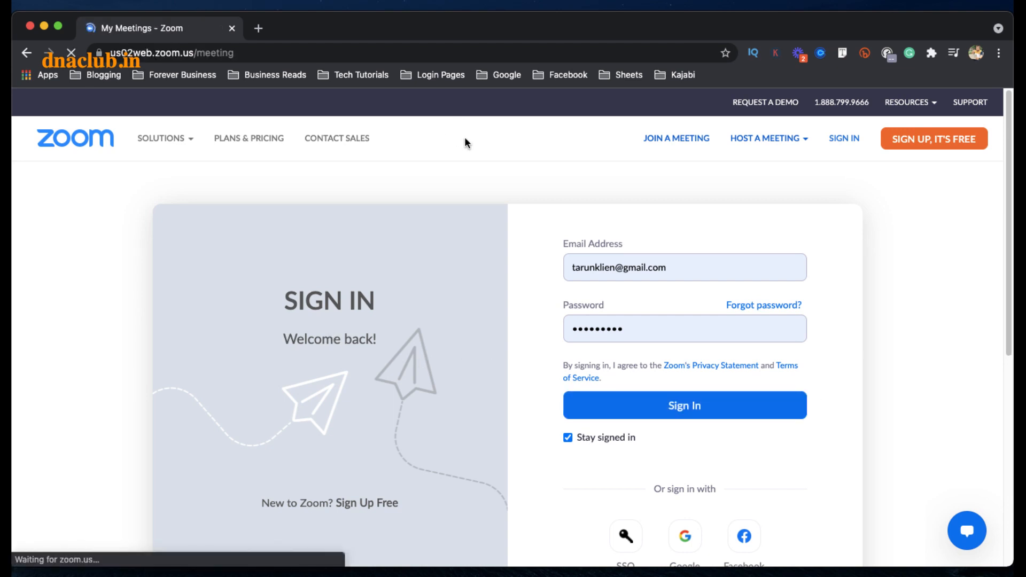
Open Personal > Settings on the Meeting tab and scroll to the security options.
click(685, 405)
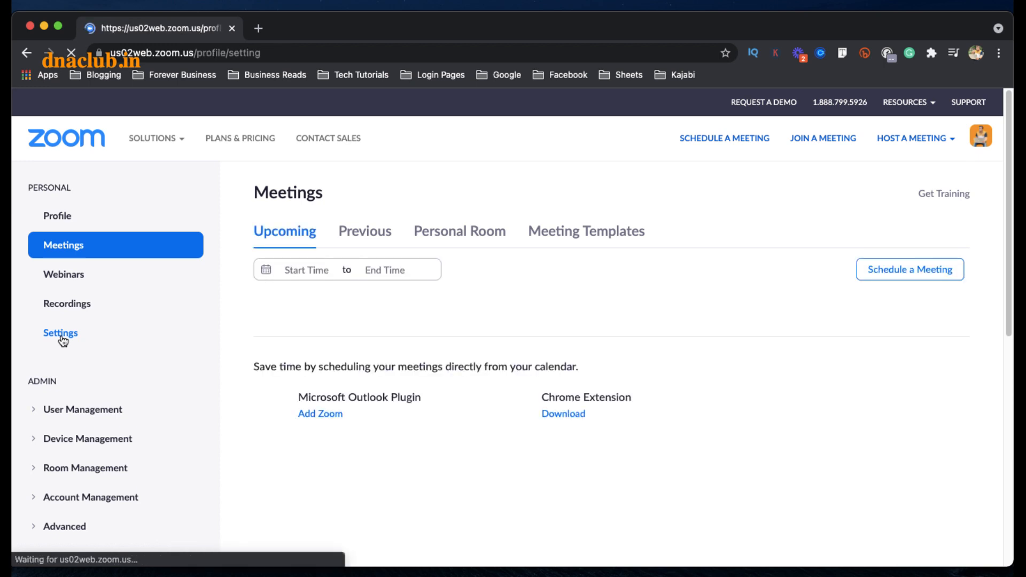
click(60, 333)
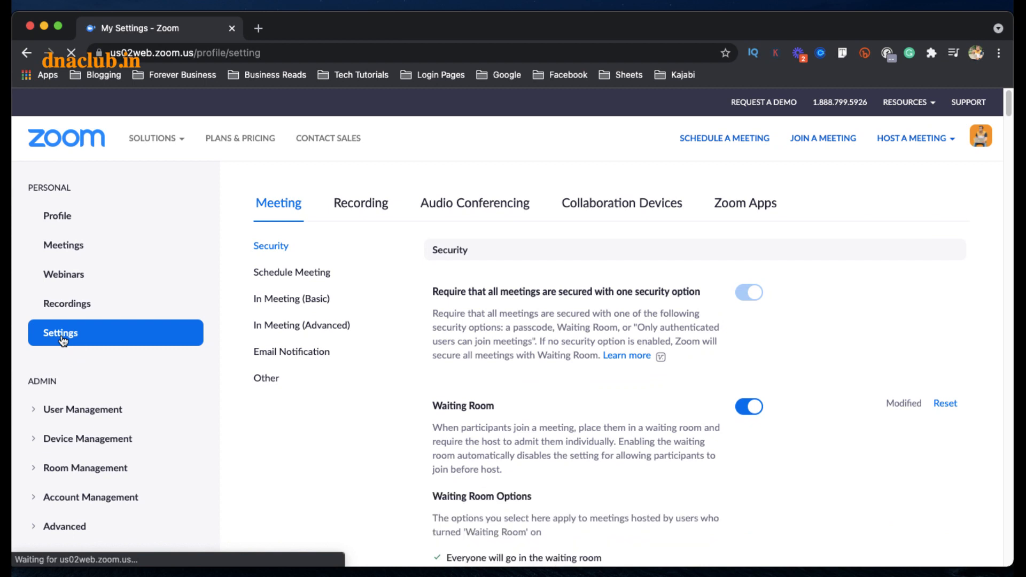
click(750, 293)
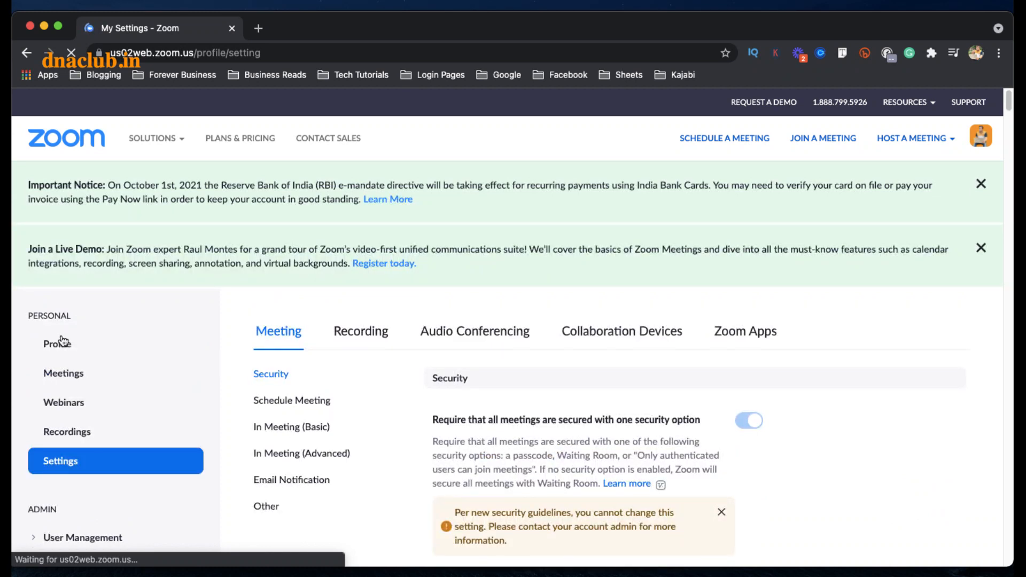
mouse_move(1012, 208)
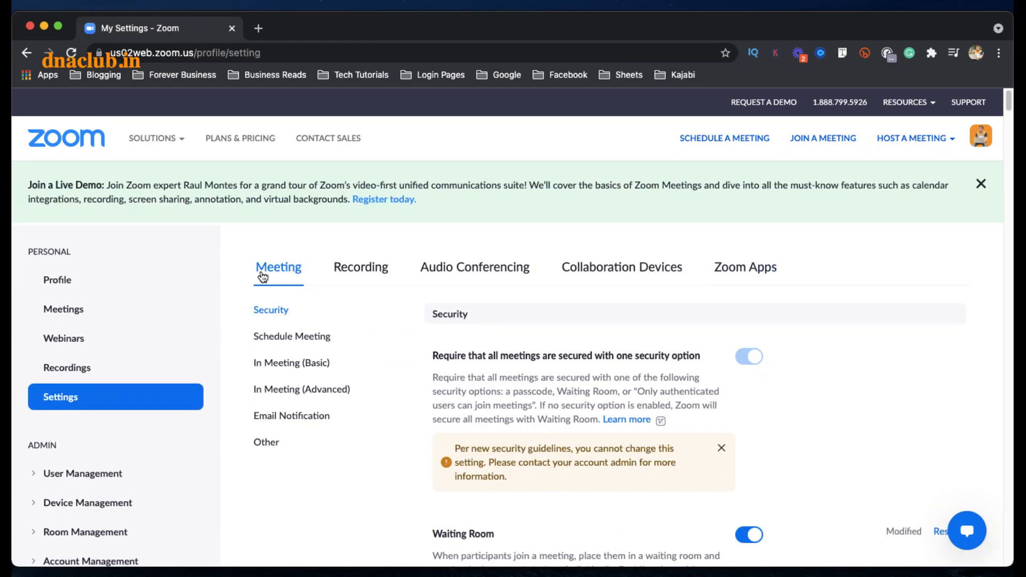
mouse_move(477, 104)
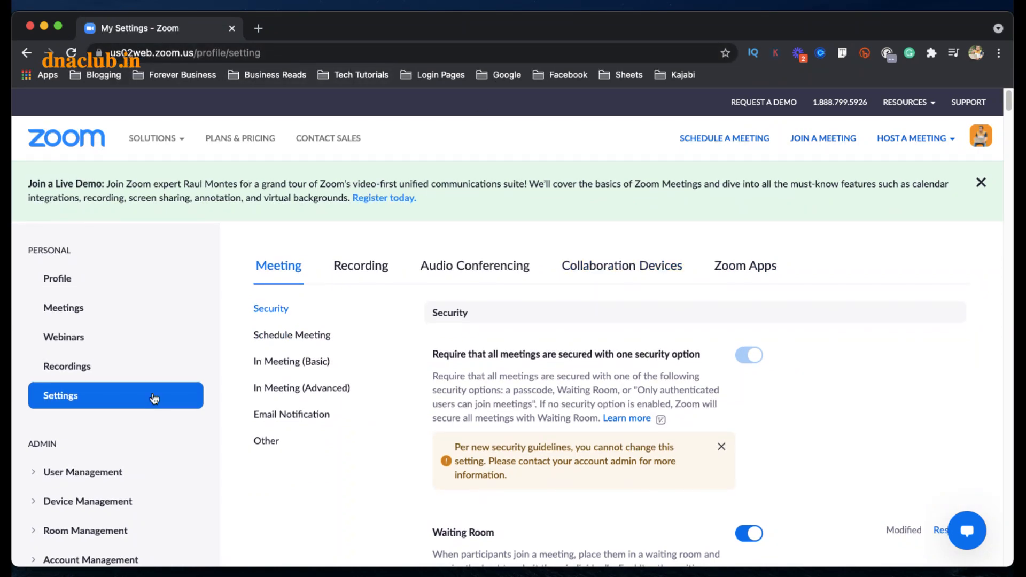
scroll(down, 3)
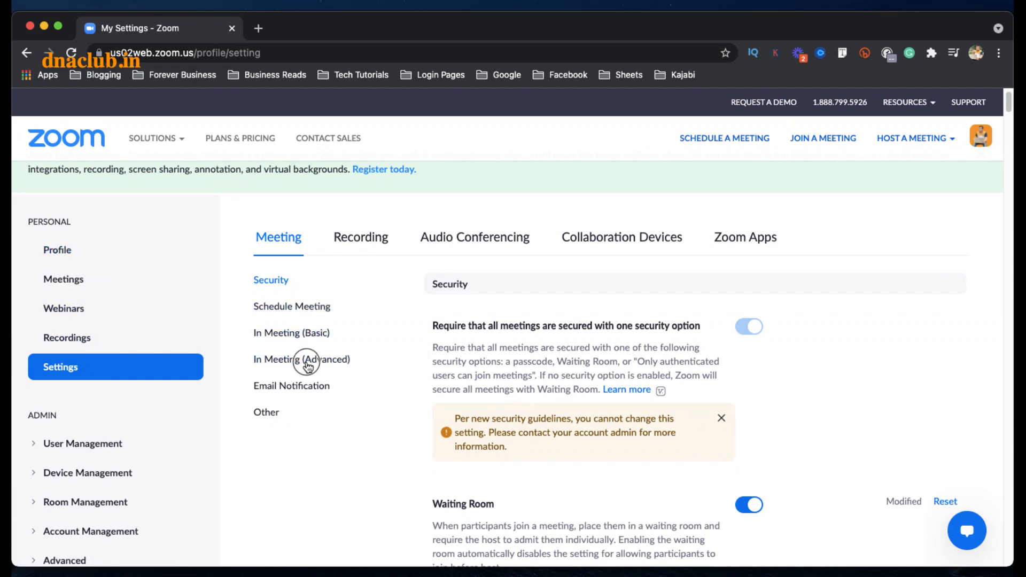
Under In Meeting (Advanced), turn on Breakout room and allow host pre-assignment when scheduling.
click(302, 359)
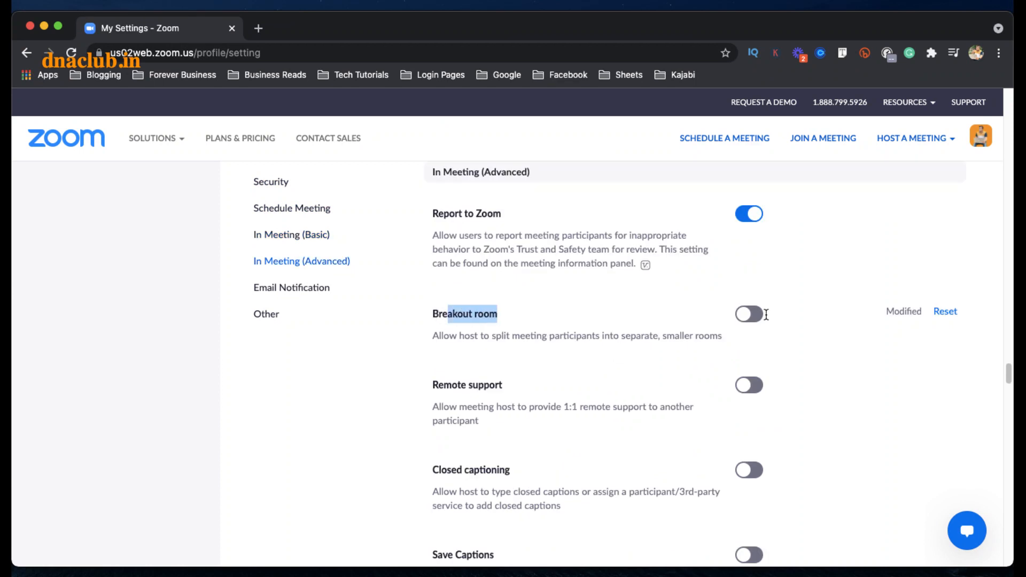
click(750, 313)
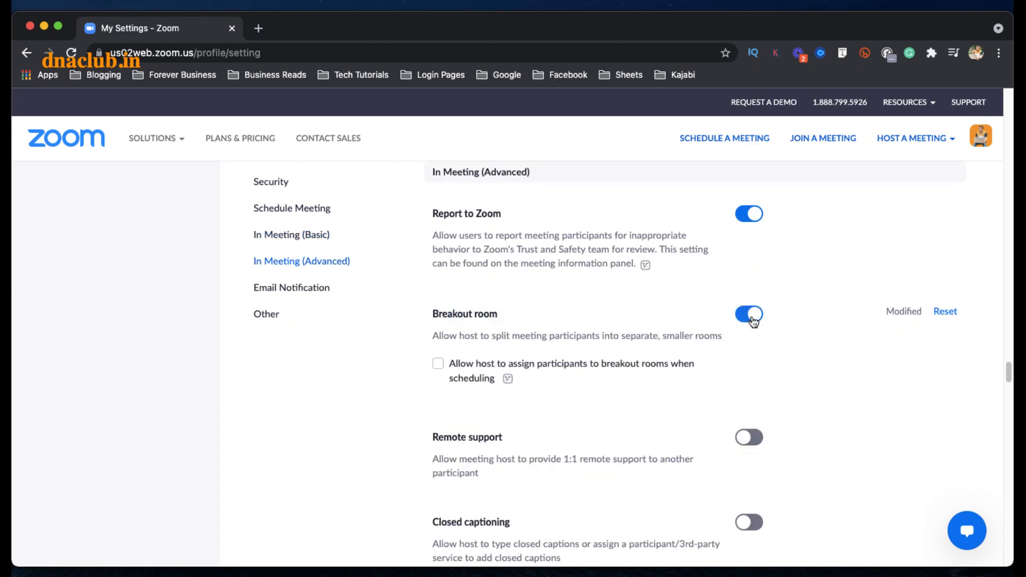
click(438, 363)
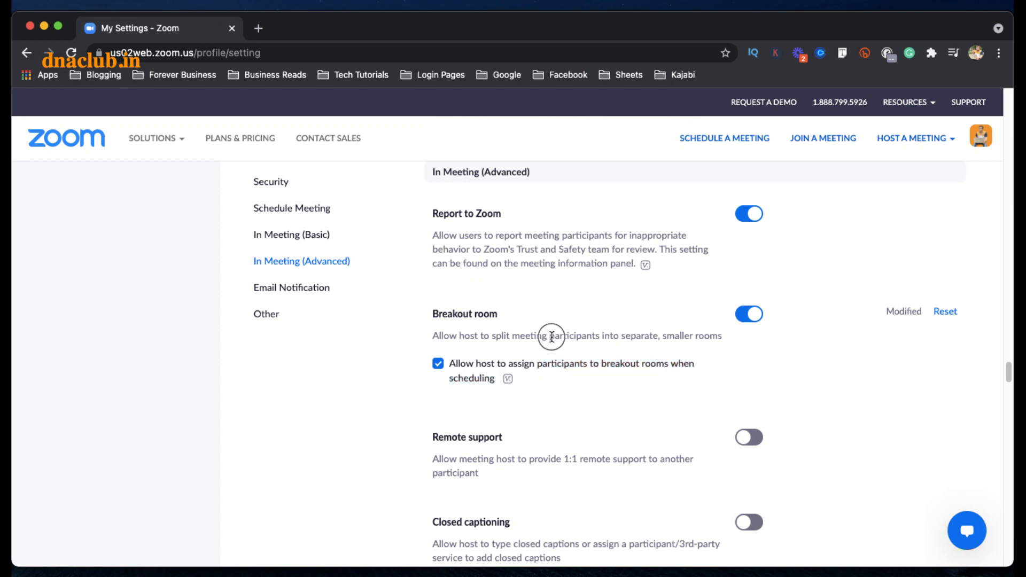
mouse_move(716, 329)
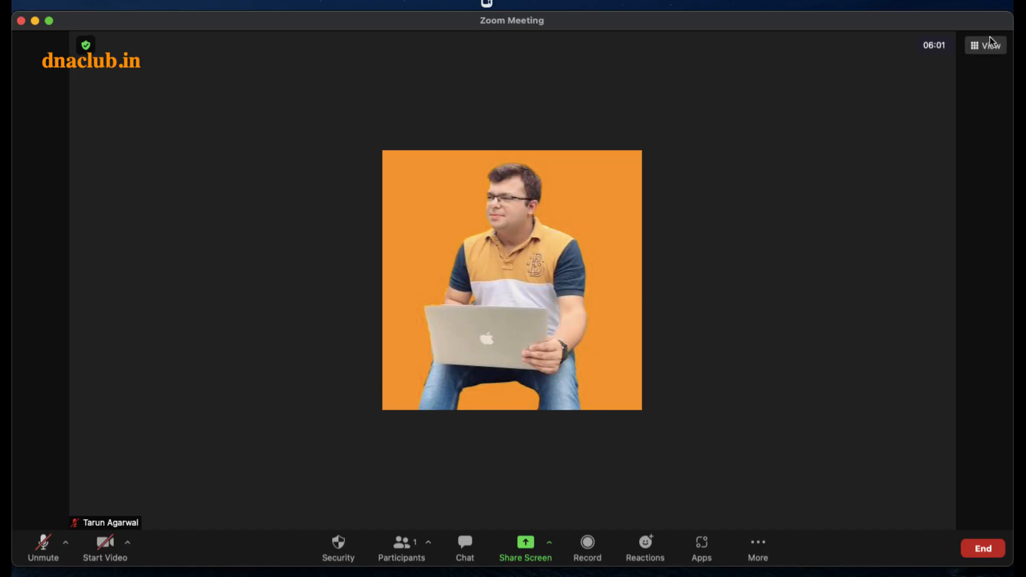
Start the My Personal Meeting ID (PMI) meeting from the desktop app's Meetings tab.
click(983, 548)
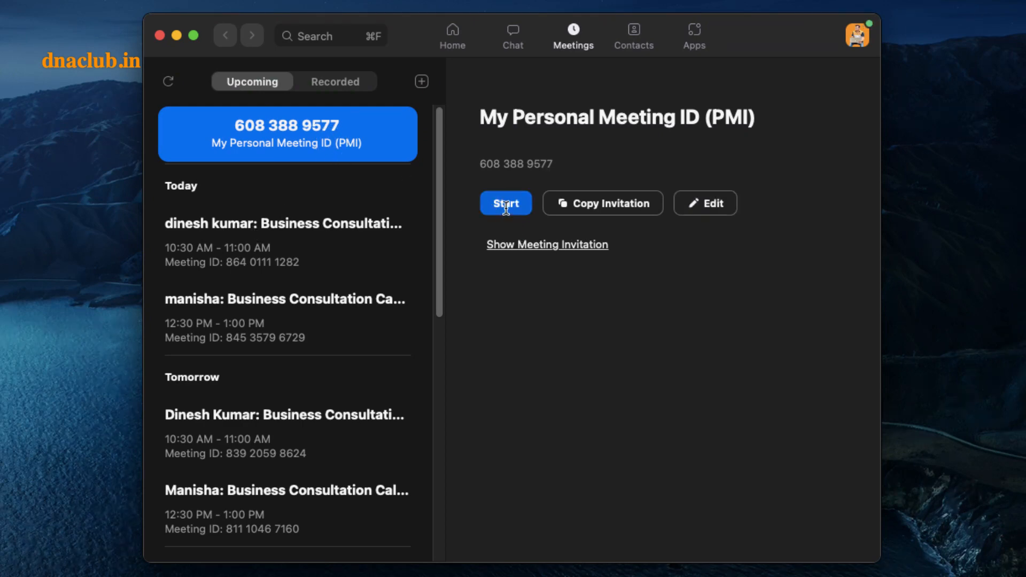
click(506, 203)
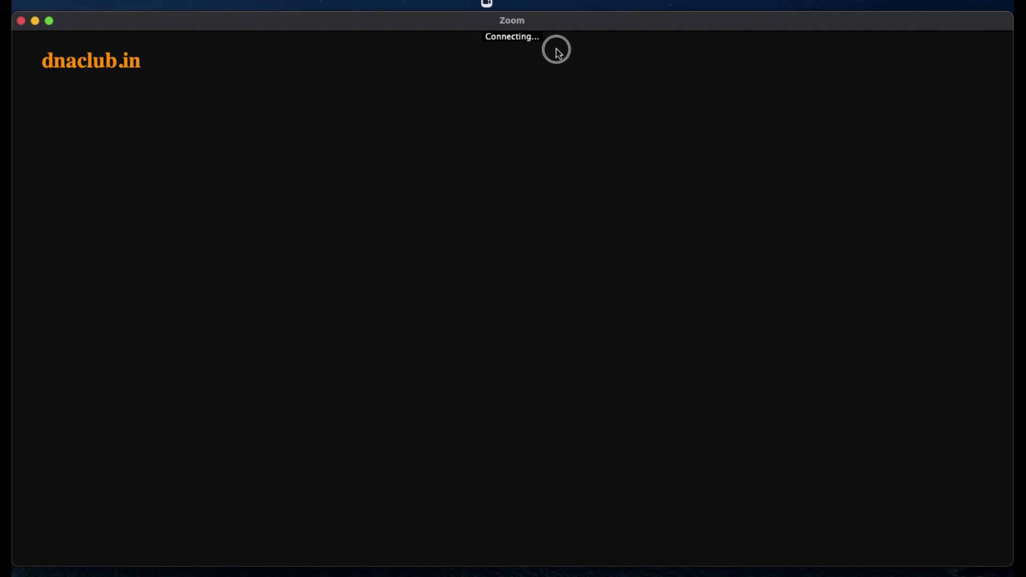
mouse_move(707, 442)
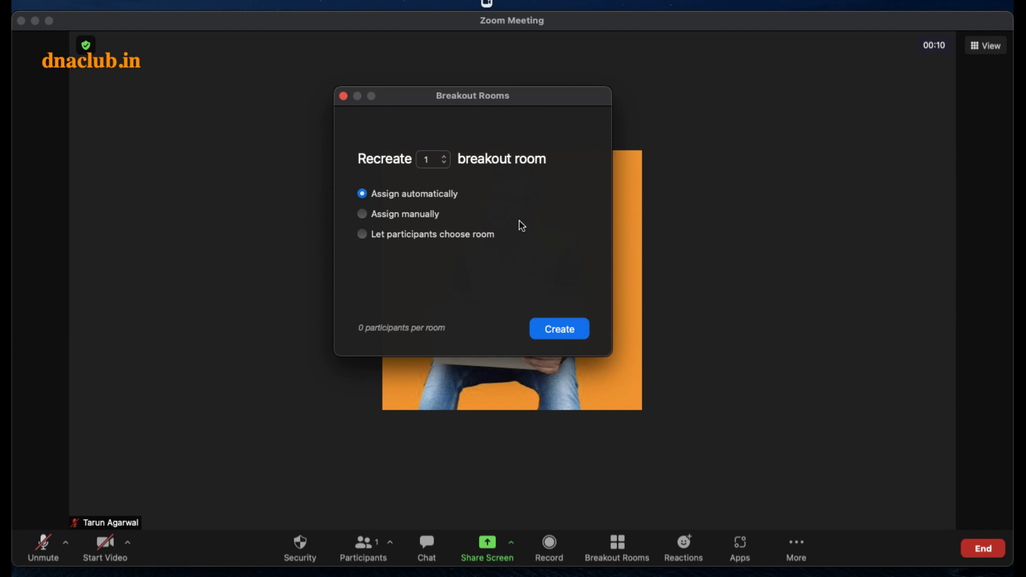
mouse_move(420, 189)
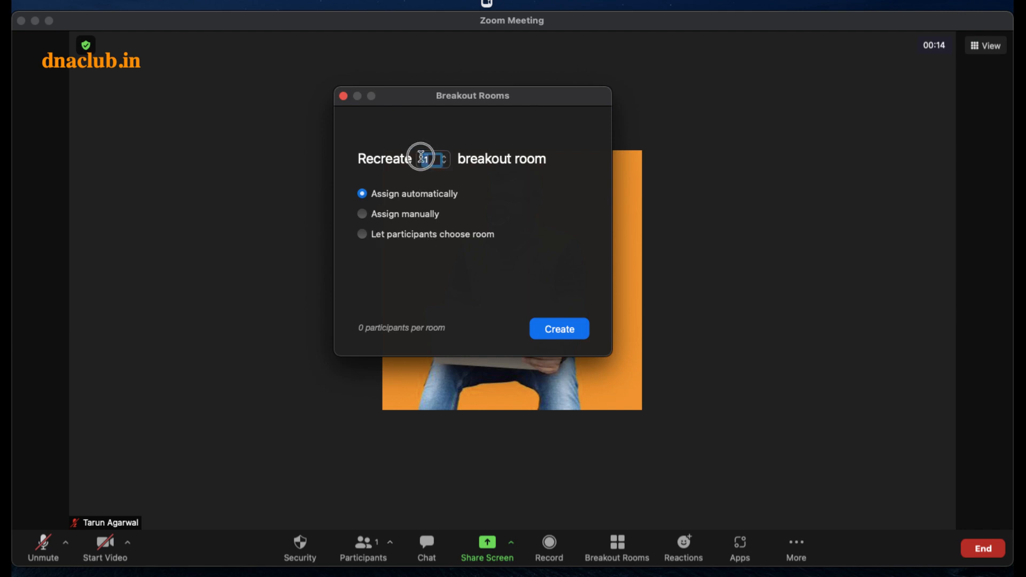
Raise the breakout room count to 10 with automatic assignment, then close the dialog.
click(447, 156)
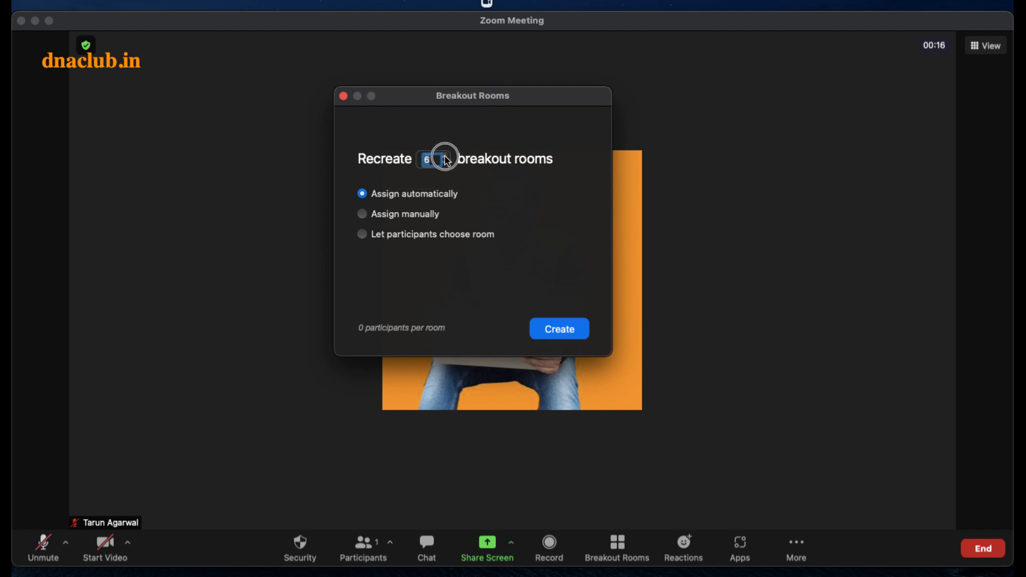
click(445, 155)
text(10)
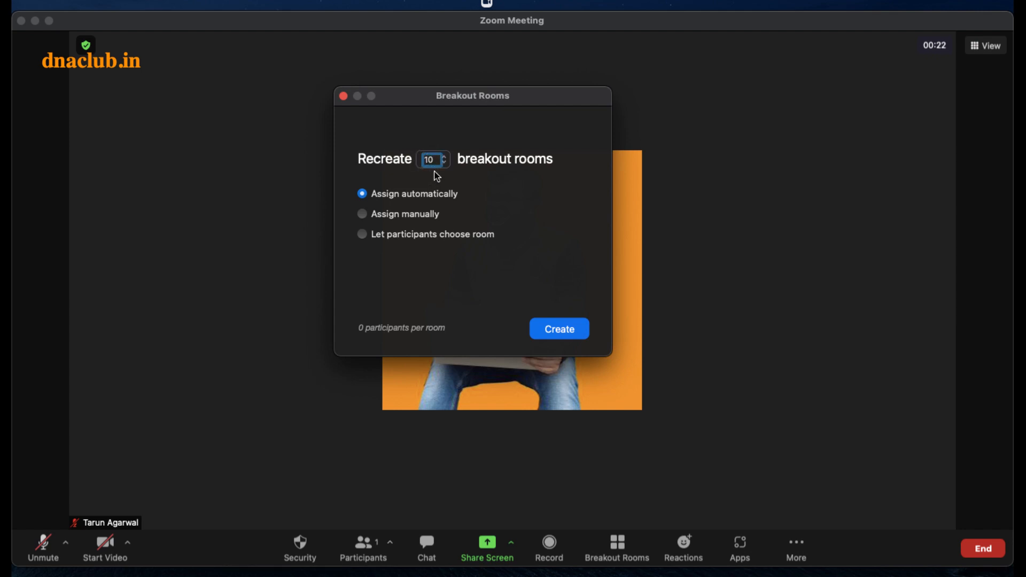
mouse_move(526, 195)
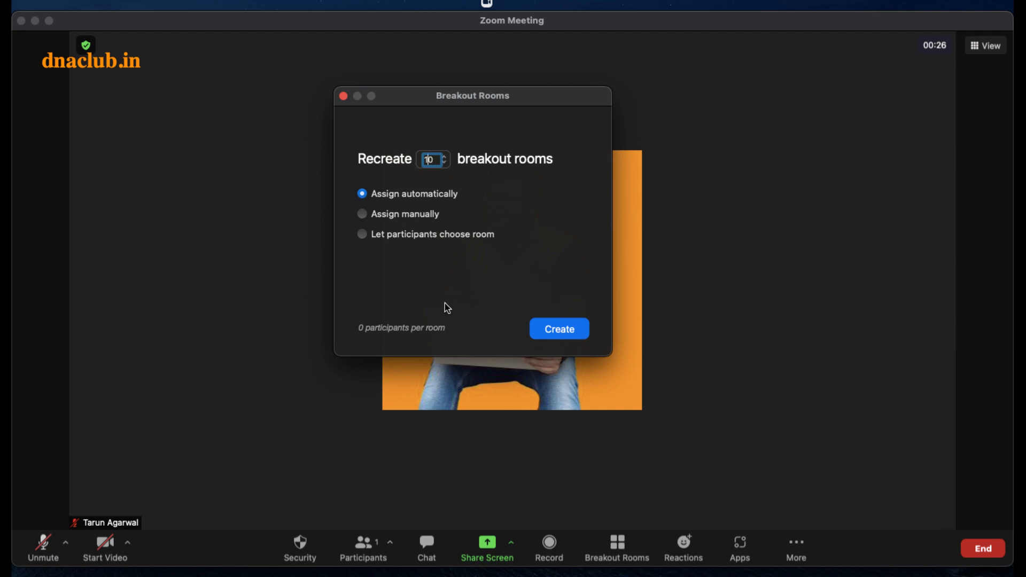
mouse_move(375, 337)
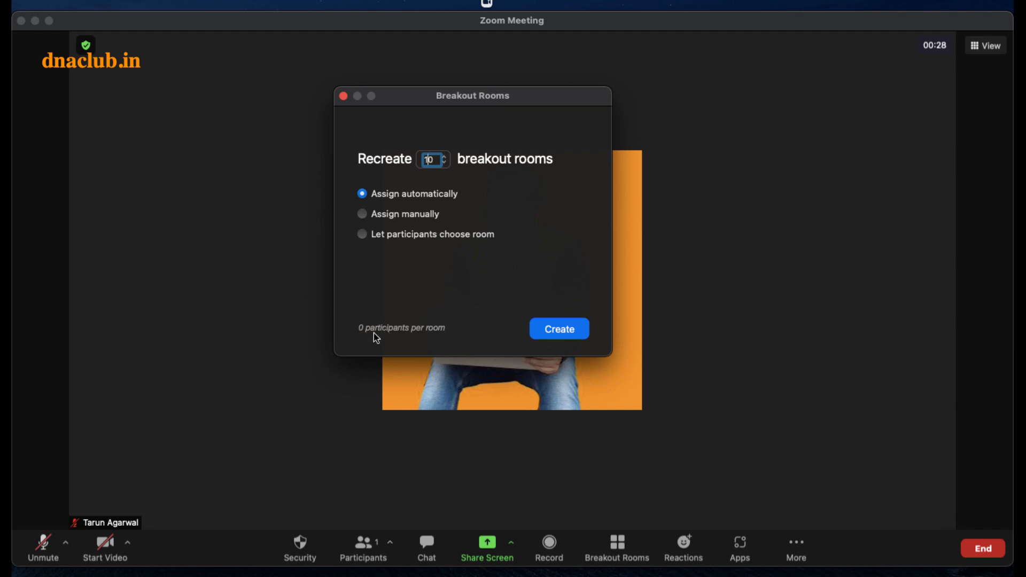
mouse_move(454, 334)
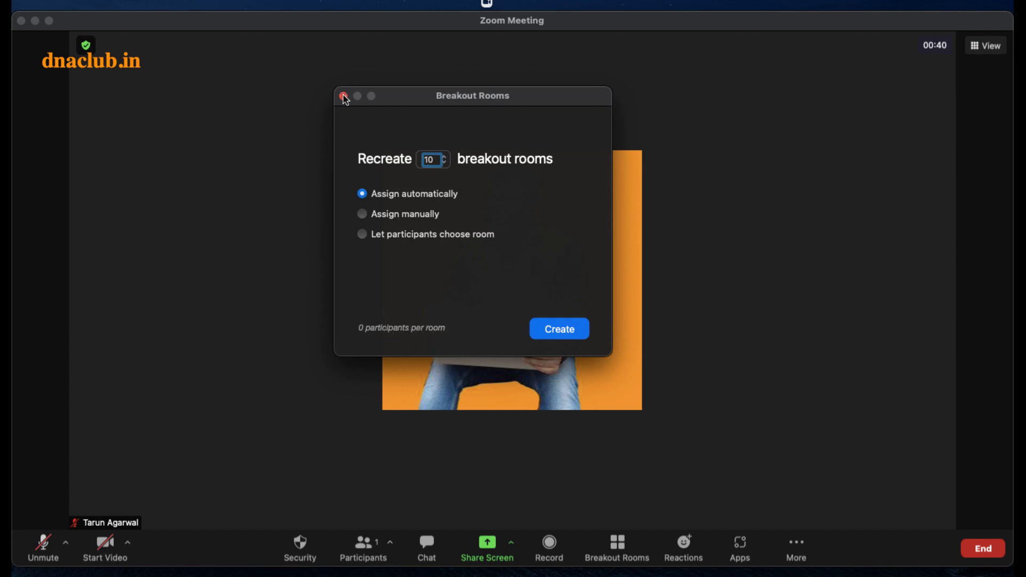
click(345, 96)
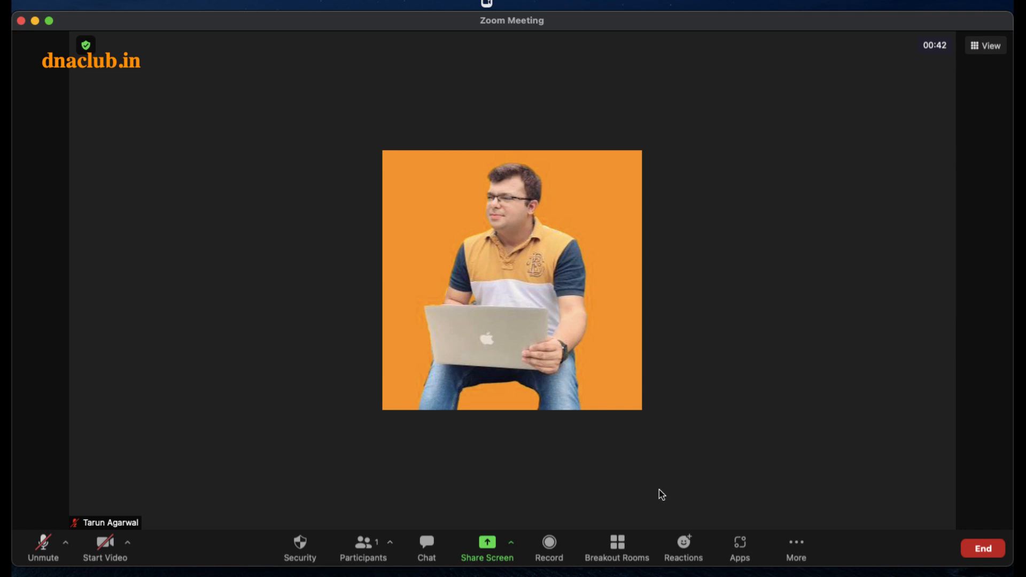
mouse_move(890, 151)
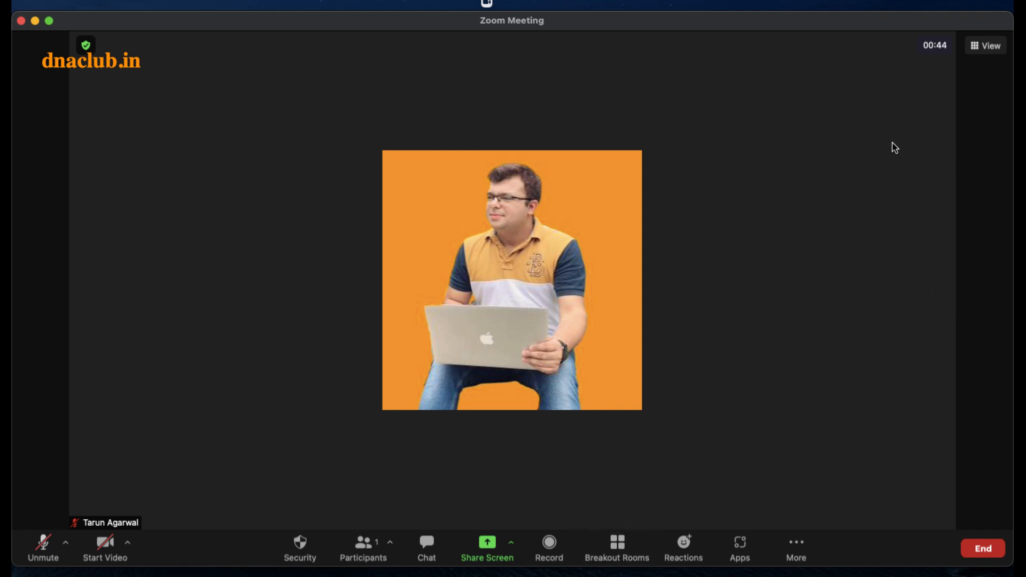